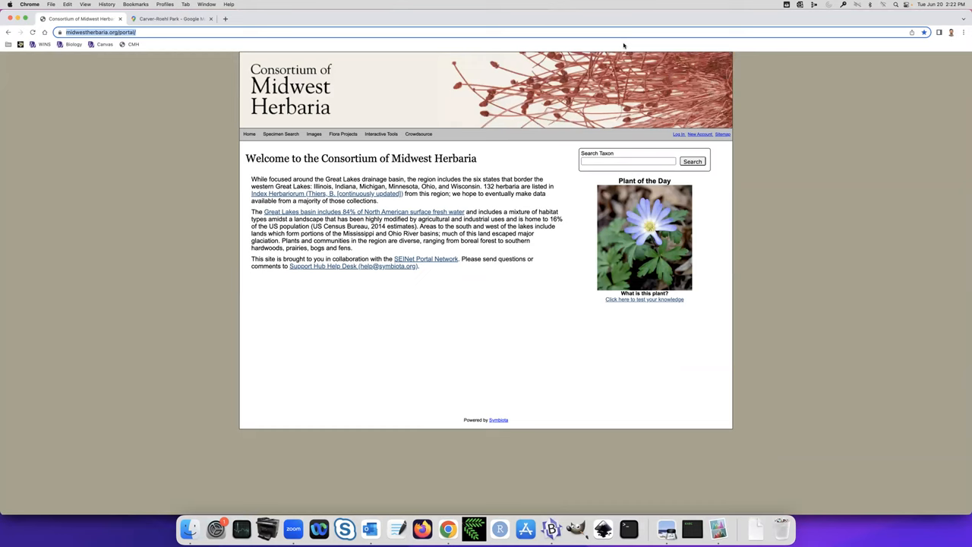
- Return to the herbaria home page and reveal the Specimen Search menu choices
{"action": "left_click", "coordinate": [171, 18]}
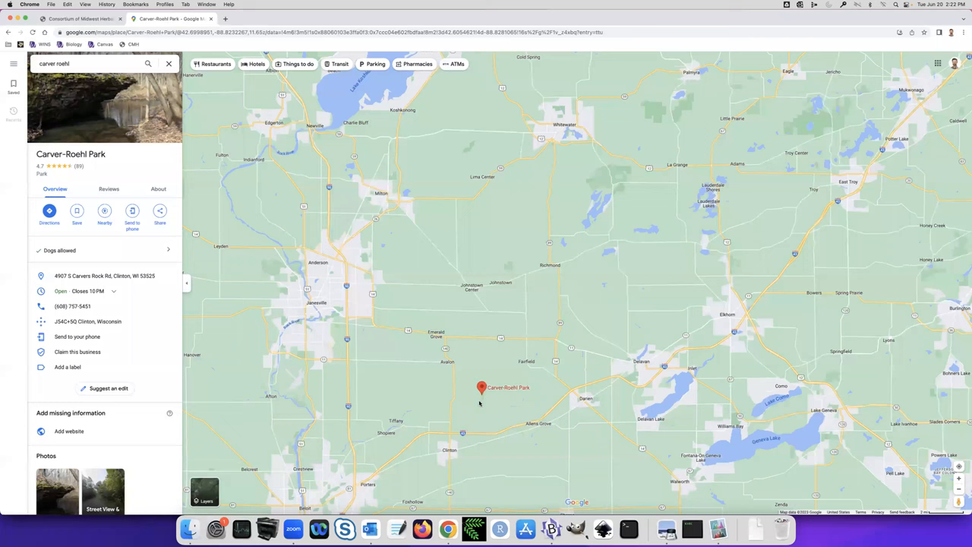
{"action": "mouse_move", "coordinate": [535, 369]}
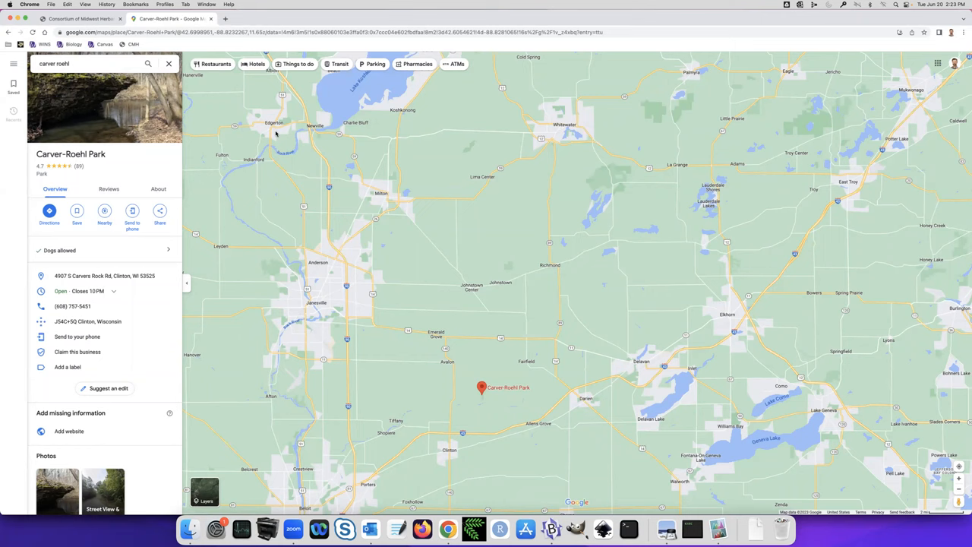
{"action": "left_click", "coordinate": [79, 18]}
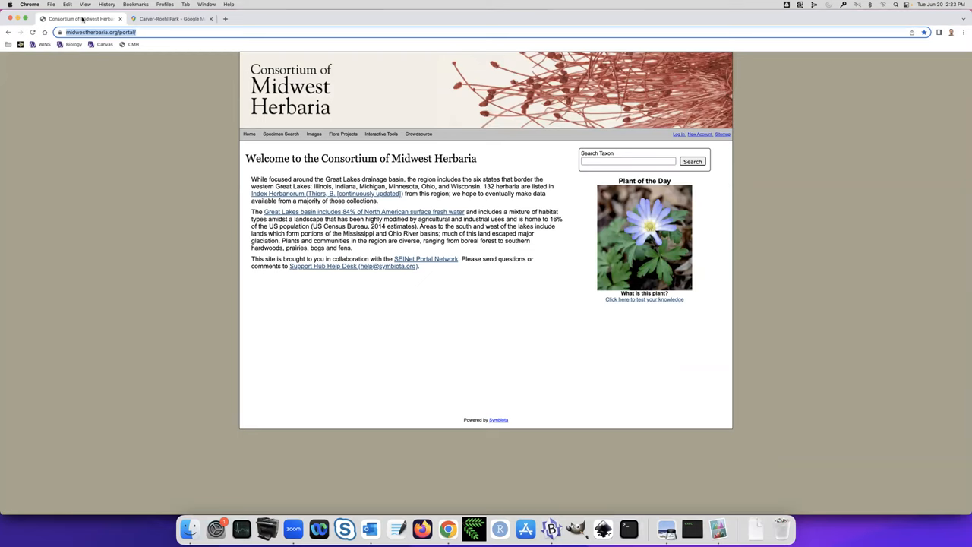
{"action": "left_click", "coordinate": [280, 133]}
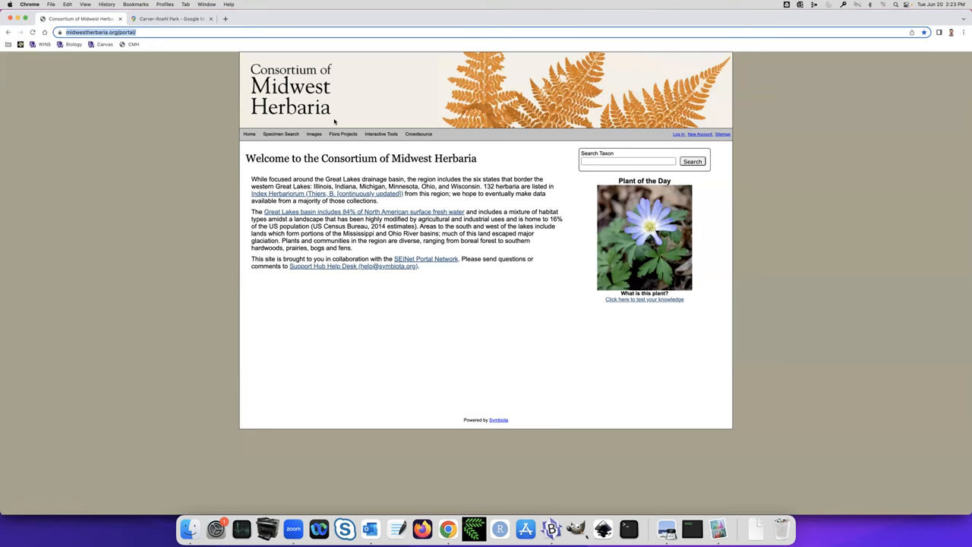
{"action": "left_click", "coordinate": [280, 134]}
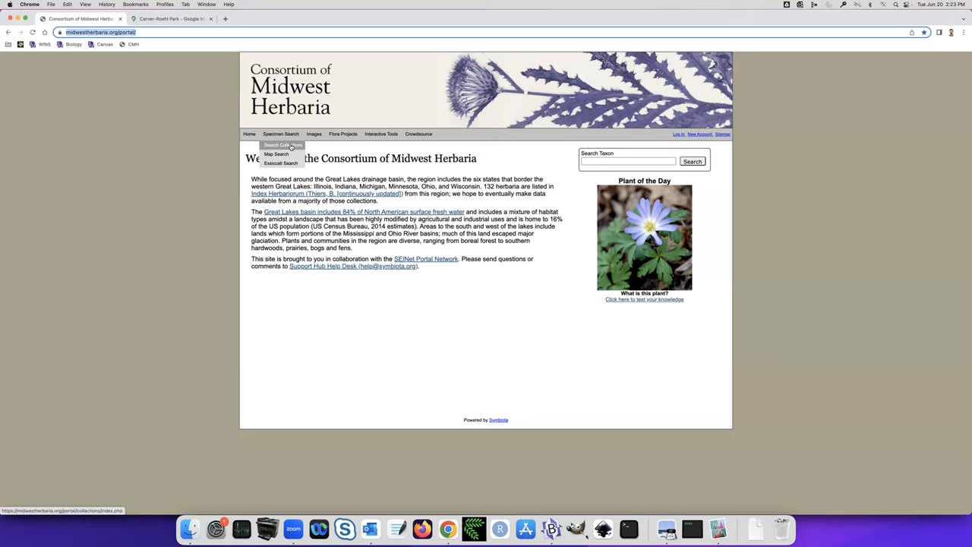
- Start a Map Search near Carver-Roehl Park and show its search criteria panel
{"action": "left_click", "coordinate": [276, 155]}
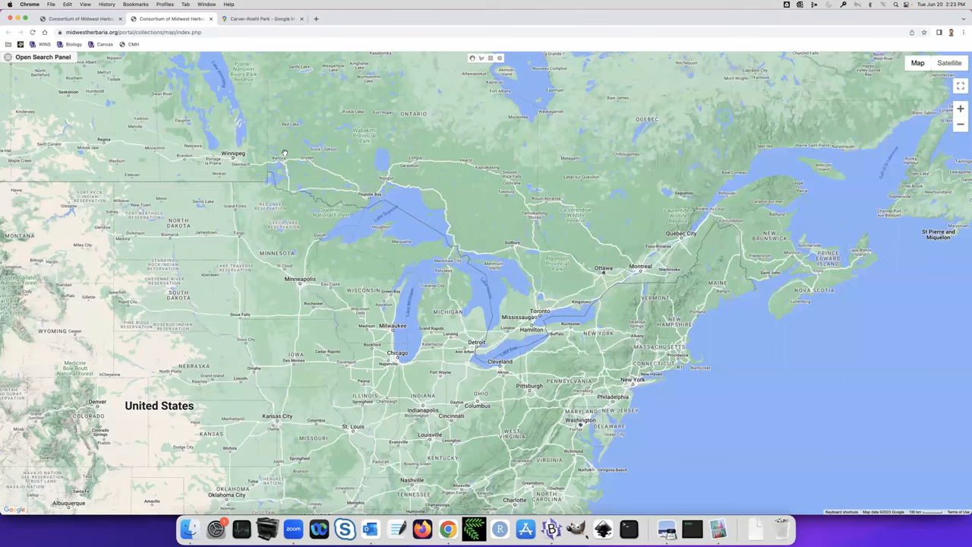
{"action": "mouse_move", "coordinate": [284, 328]}
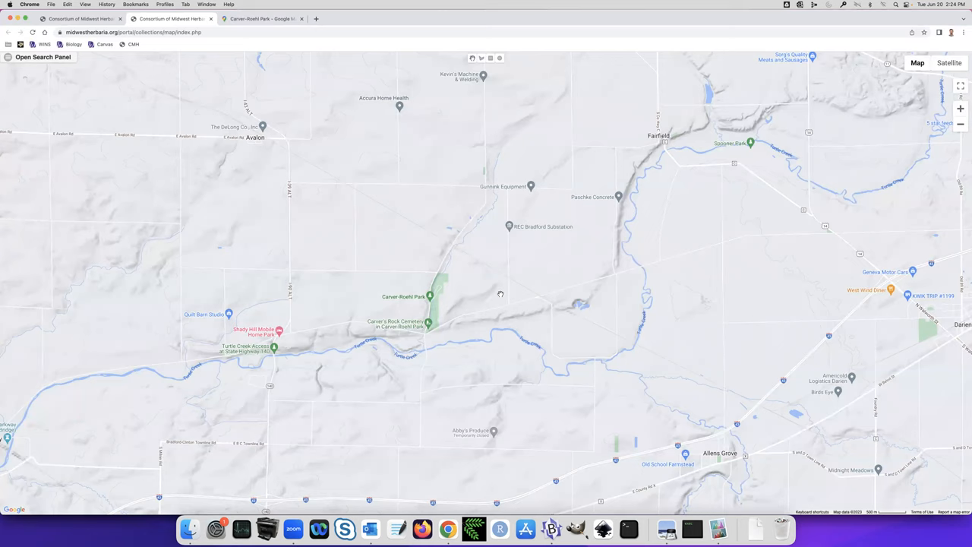
{"action": "mouse_move", "coordinate": [406, 372]}
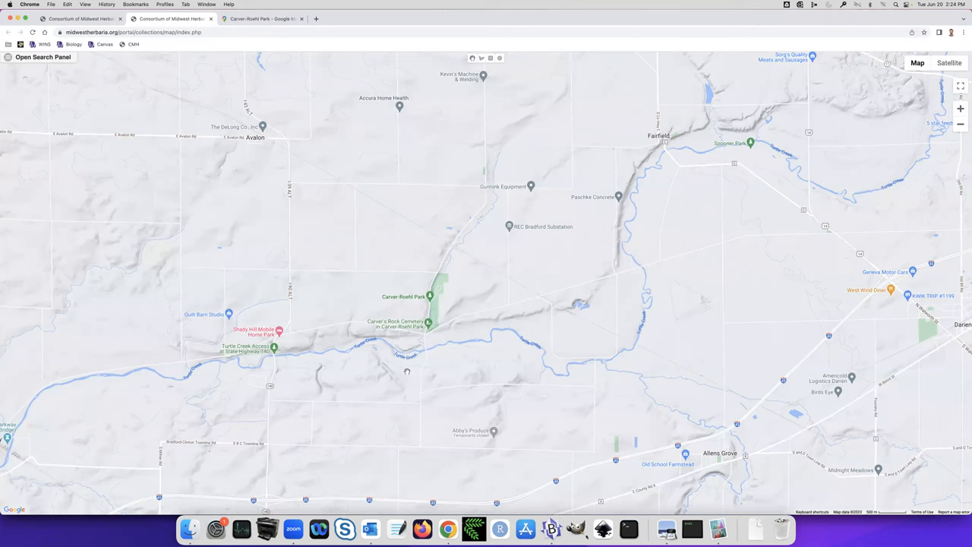
{"action": "left_click", "coordinate": [43, 57]}
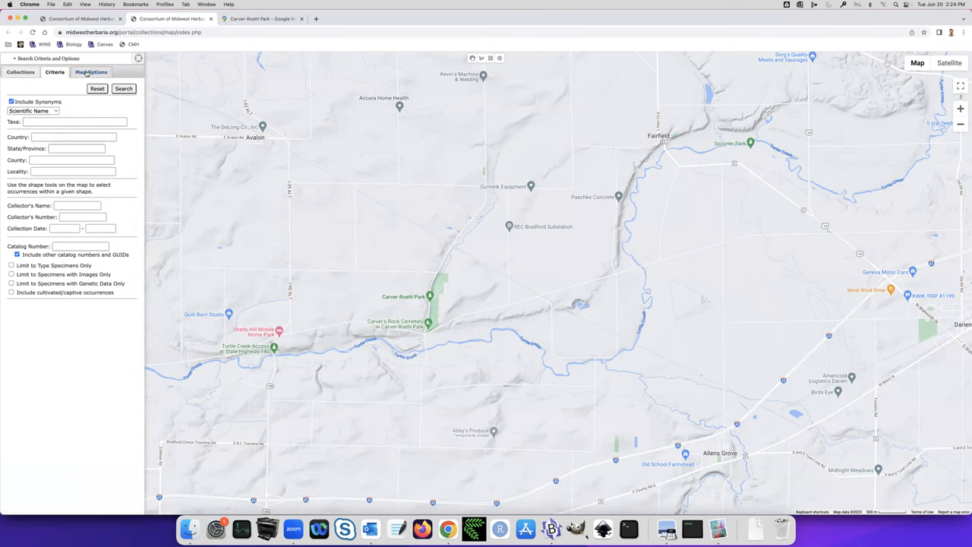
- Draw a rectangular search area around Carver-Roehl Park and bring back the search panel
{"action": "left_click", "coordinate": [138, 58]}
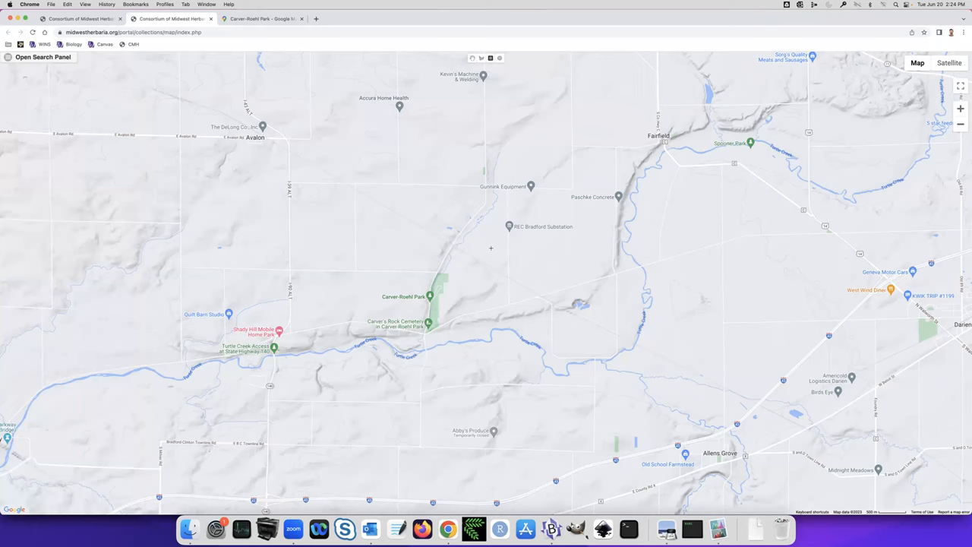
{"action": "left_click_drag", "start_coordinate": [354, 249], "coordinate": [489, 400]}
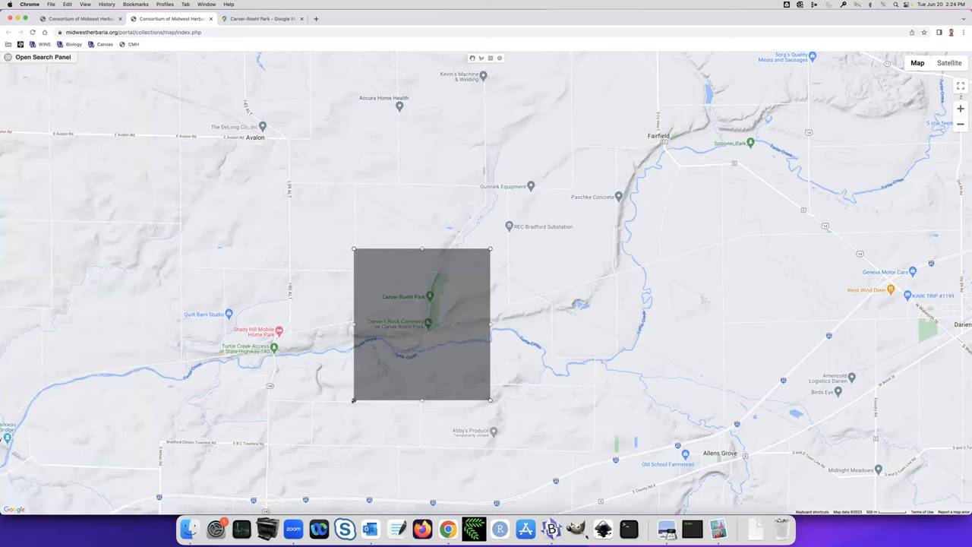
{"action": "left_click", "coordinate": [42, 57]}
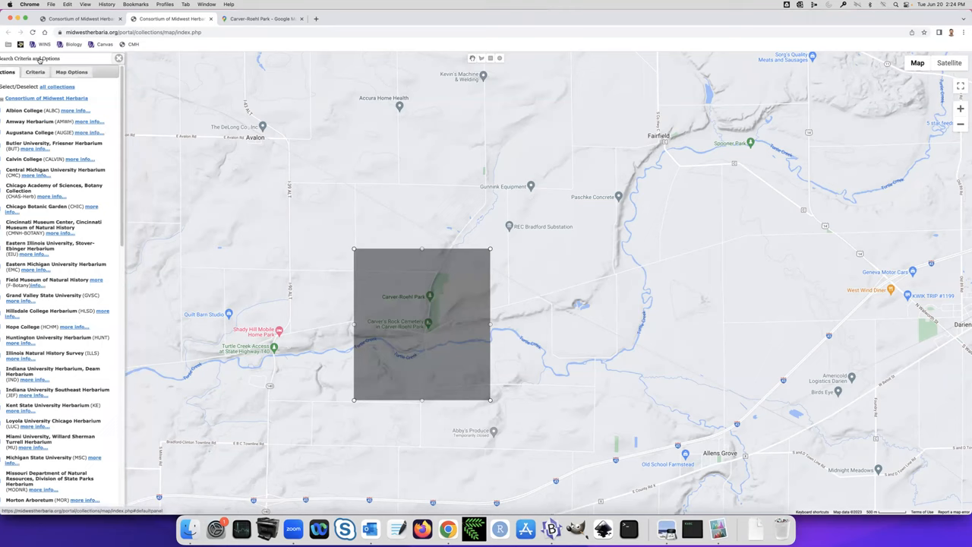
- Run the search to plot specimen markers within the rectangle on the map
{"action": "left_click", "coordinate": [54, 72]}
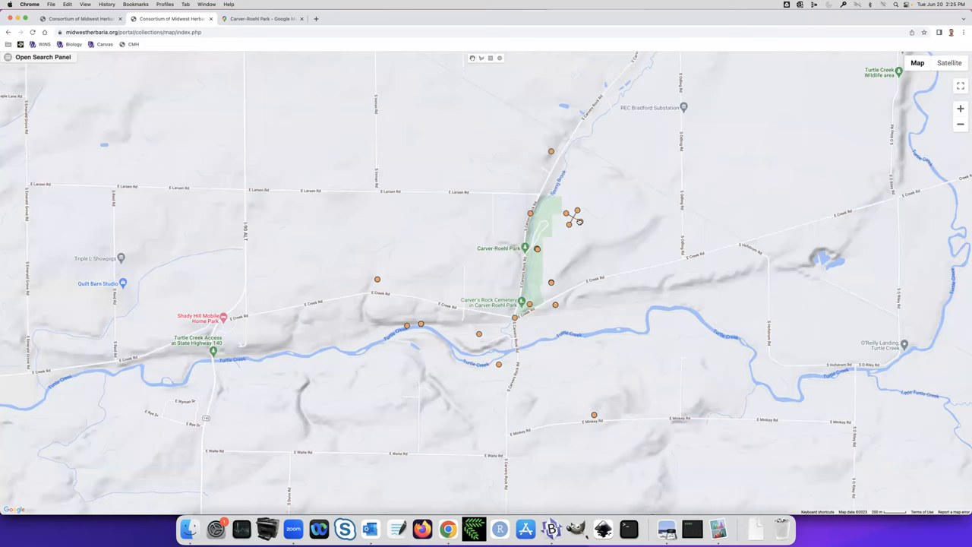
- Inspect specimen markers near the park and show one specimen's full record details
{"action": "left_click", "coordinate": [571, 223]}
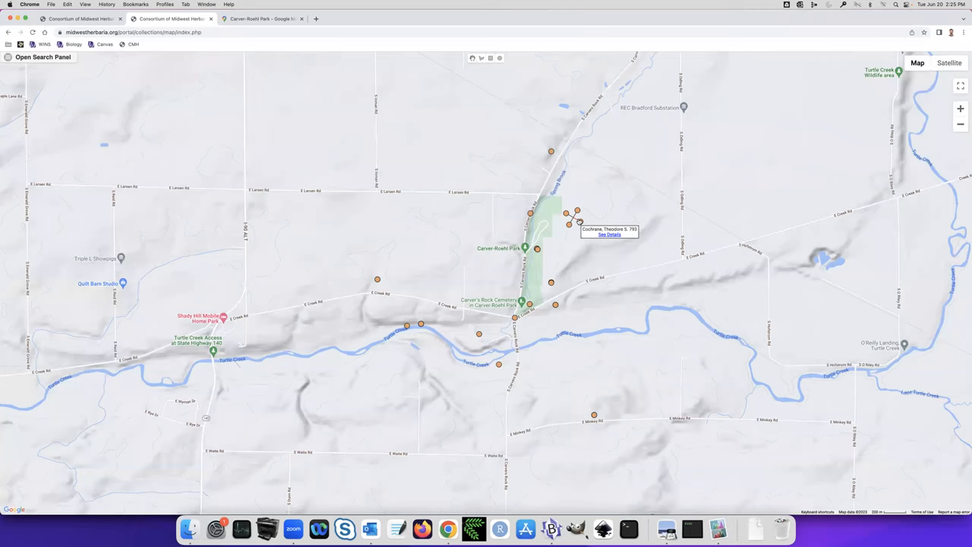
{"action": "mouse_move", "coordinate": [579, 222]}
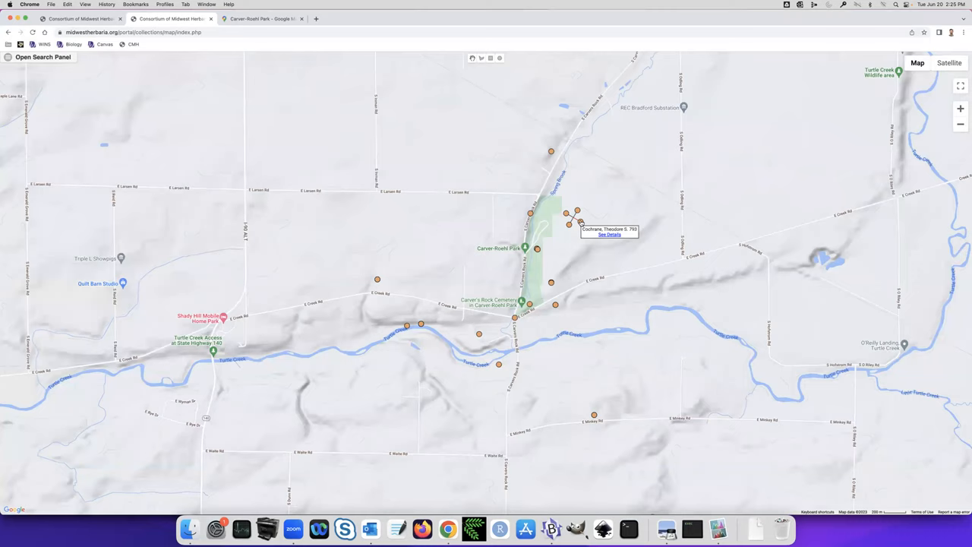
{"action": "left_click", "coordinate": [538, 248]}
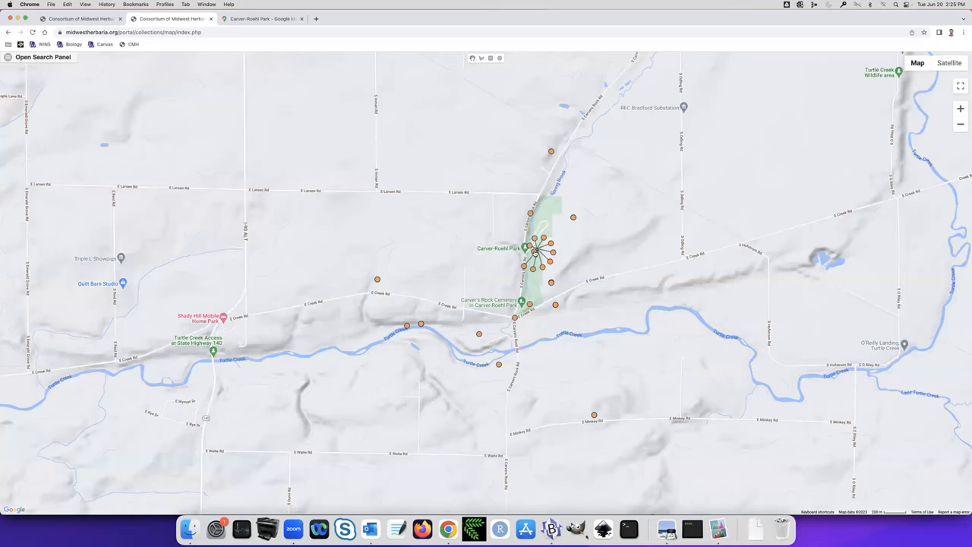
{"action": "left_click", "coordinate": [539, 251]}
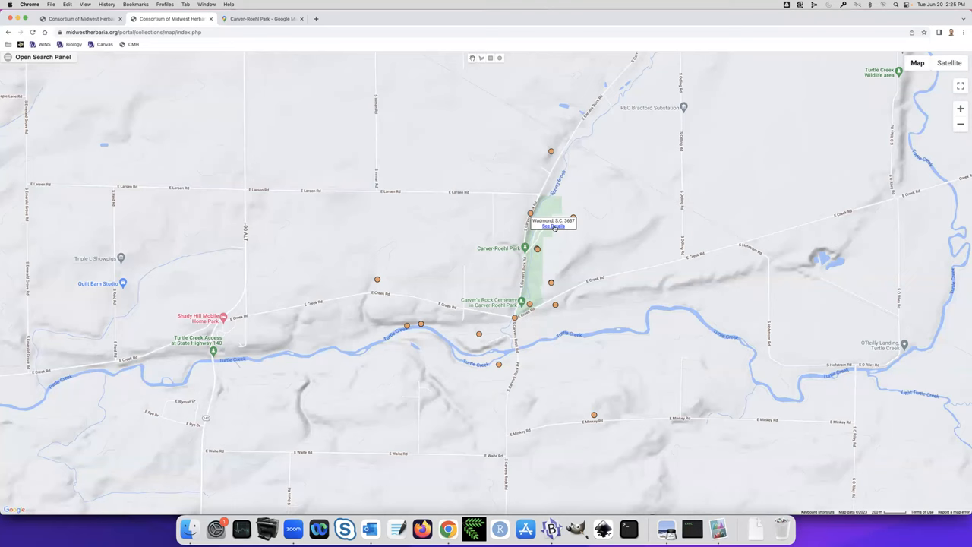
{"action": "left_click", "coordinate": [552, 226]}
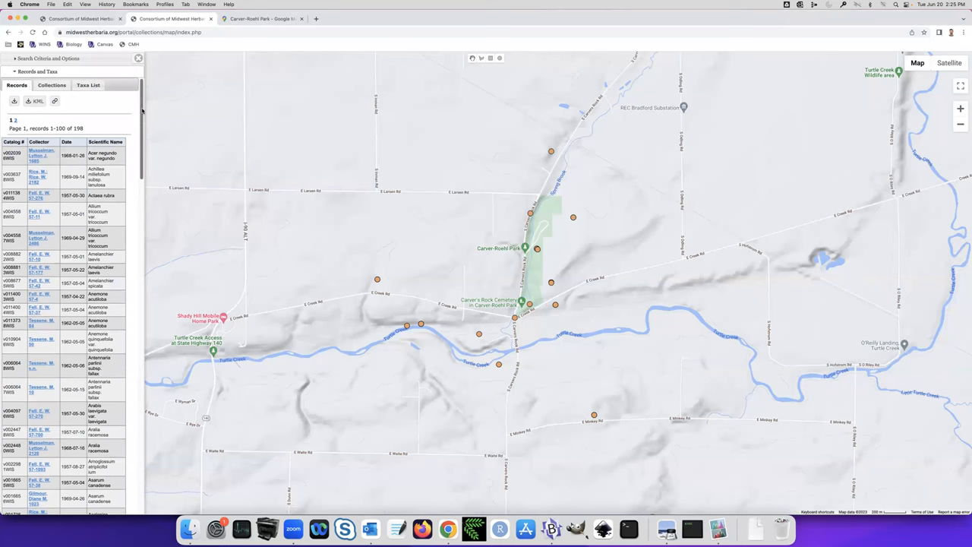
- Browse down through the 198-specimen records list beside the map
{"action": "scroll", "scroll_direction": "down", "scroll_amount": 3}
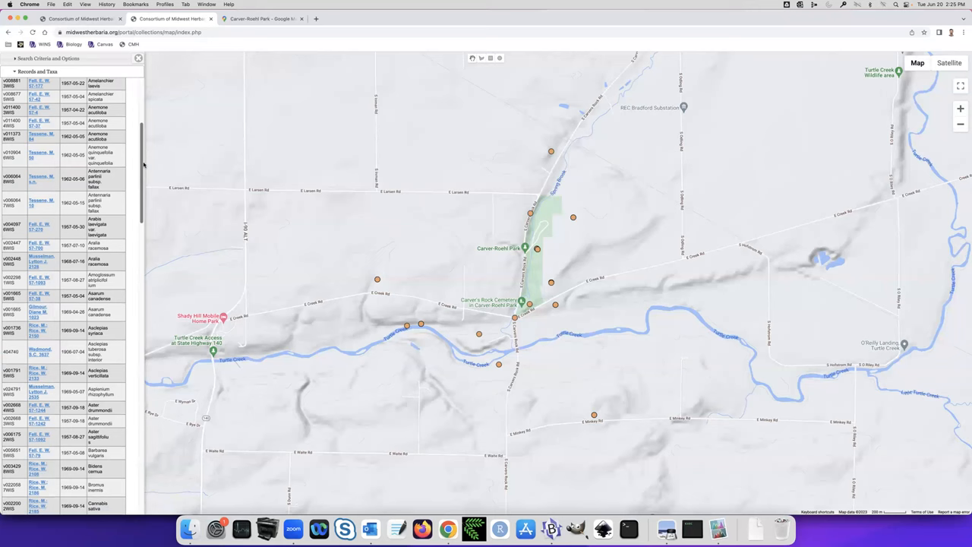
{"action": "scroll", "scroll_direction": "down", "scroll_amount": 3}
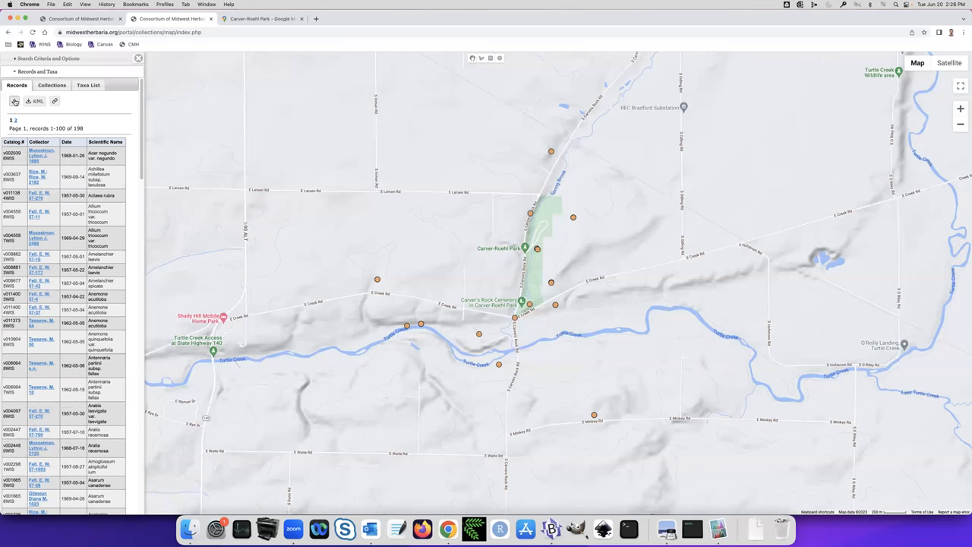
- Download the specimen records as a ZIP-compressed CSV archive to Downloads
{"action": "left_click", "coordinate": [14, 101]}
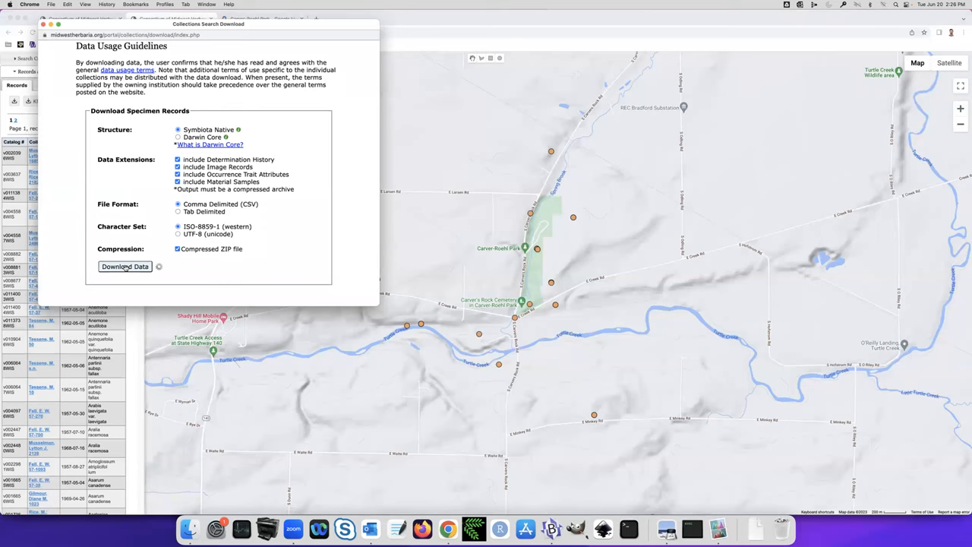
{"action": "left_click", "coordinate": [124, 266]}
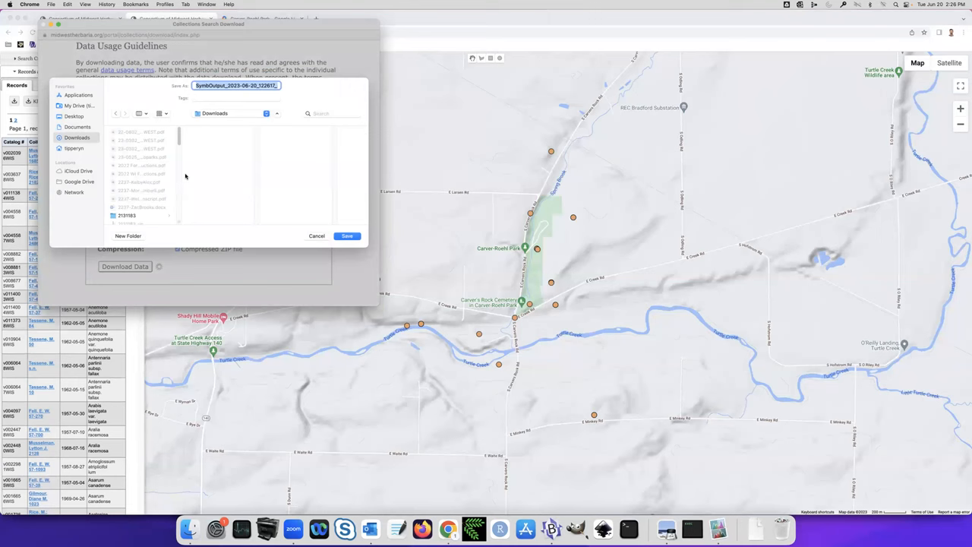
{"action": "left_click", "coordinate": [347, 236]}
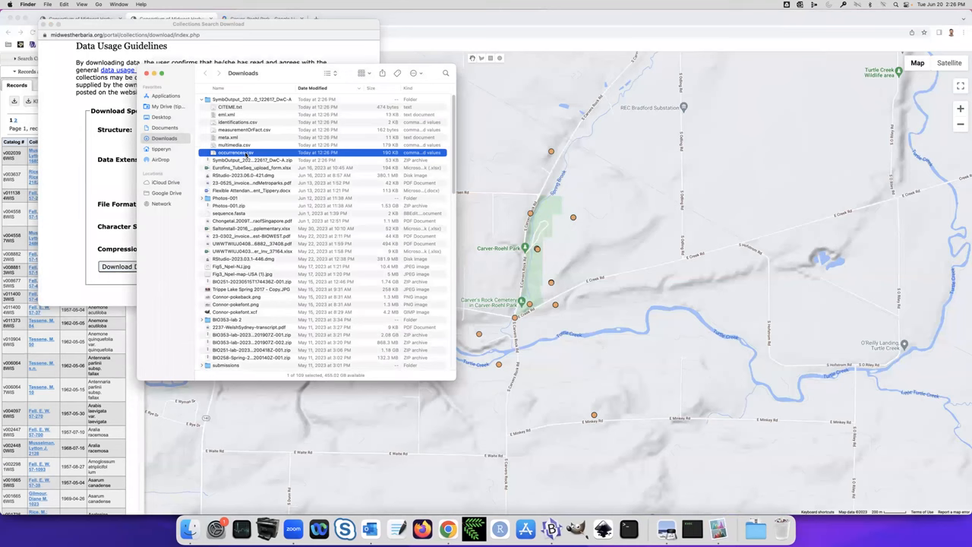
- Launch occurrences.csv from the extracted SymbOutput folder in Finder
{"action": "double_click", "coordinate": [235, 152]}
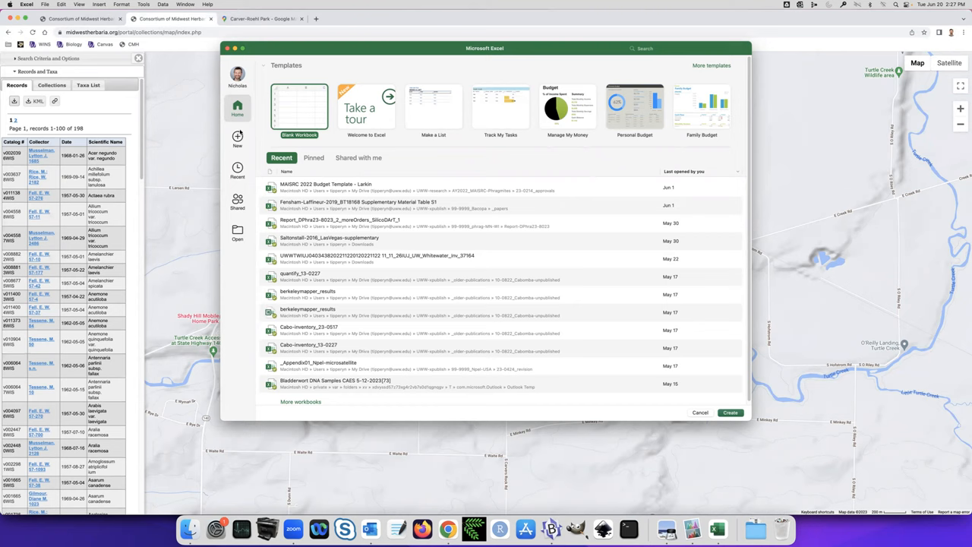
- Load occurrences.csv from the SymbOutput folder into an Excel worksheet
{"action": "left_click", "coordinate": [699, 412]}
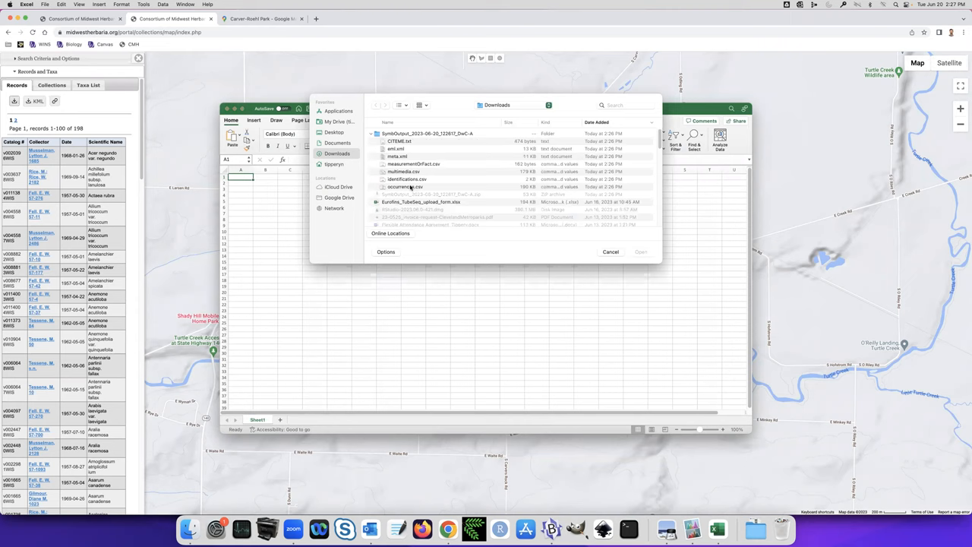
{"action": "left_click", "coordinate": [610, 251]}
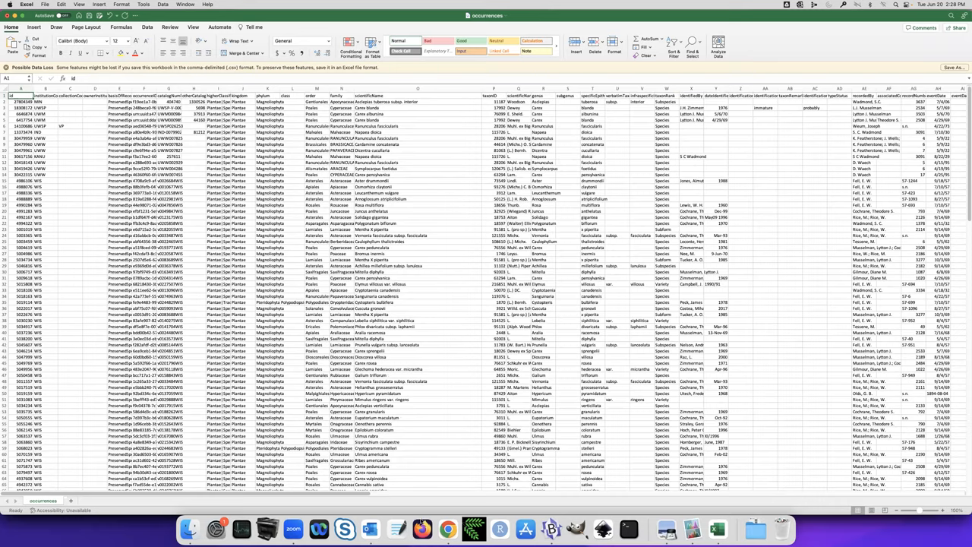
- Enter a =UNIQUE formula over the scientific names in column P, which shows #SPILL! errors
{"action": "left_click", "coordinate": [493, 96]}
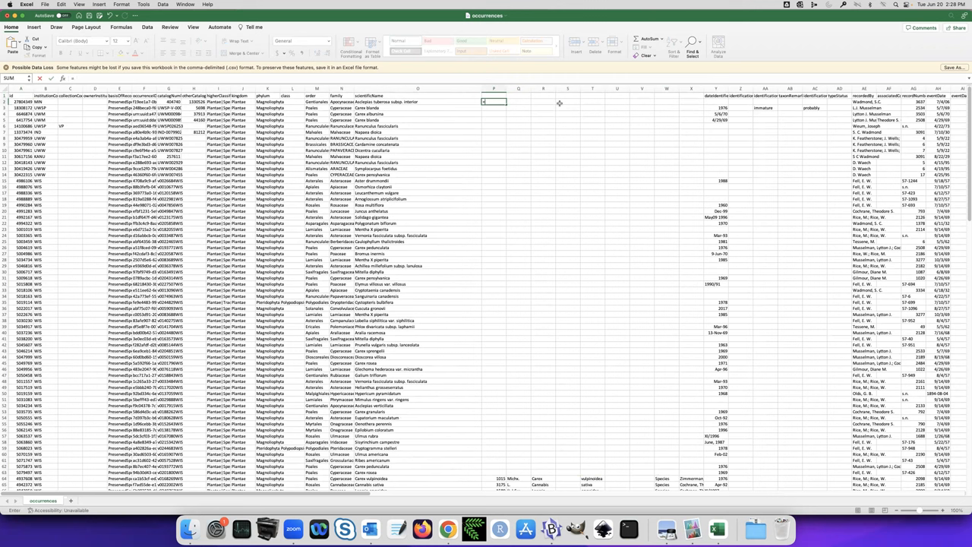
{"action": "type", "text": "=unique("}
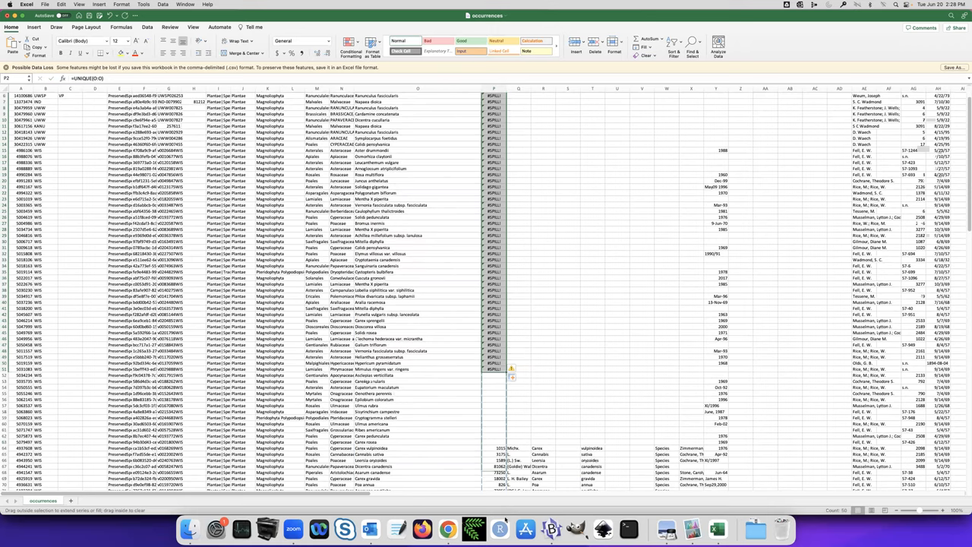
{"action": "scroll", "scroll_direction": "down", "scroll_amount": 3}
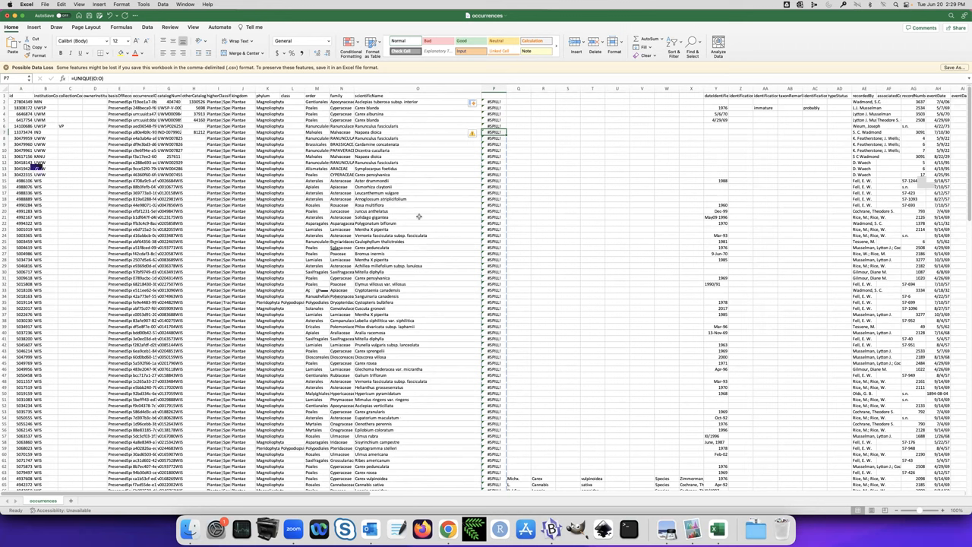
{"action": "mouse_move", "coordinate": [423, 297]}
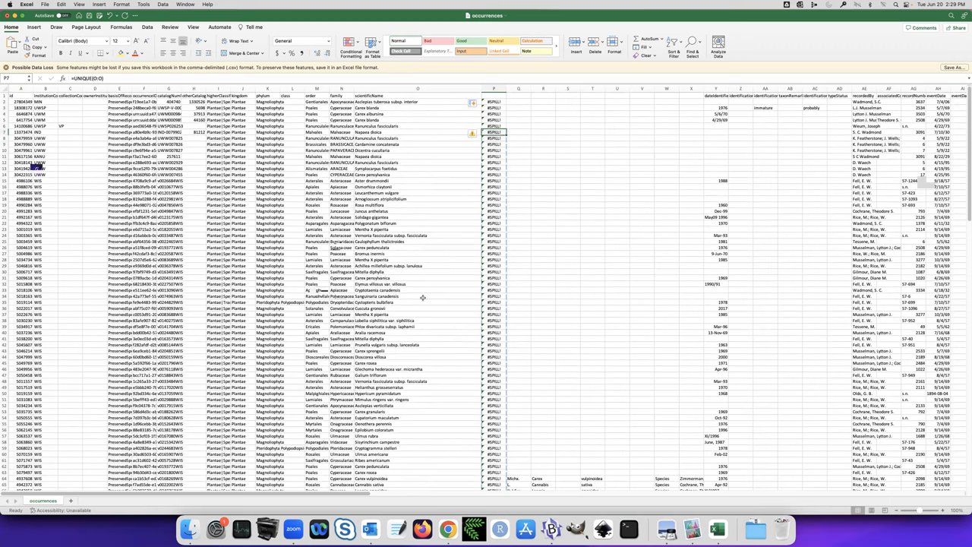
{"action": "scroll", "scroll_direction": "down", "scroll_amount": 3}
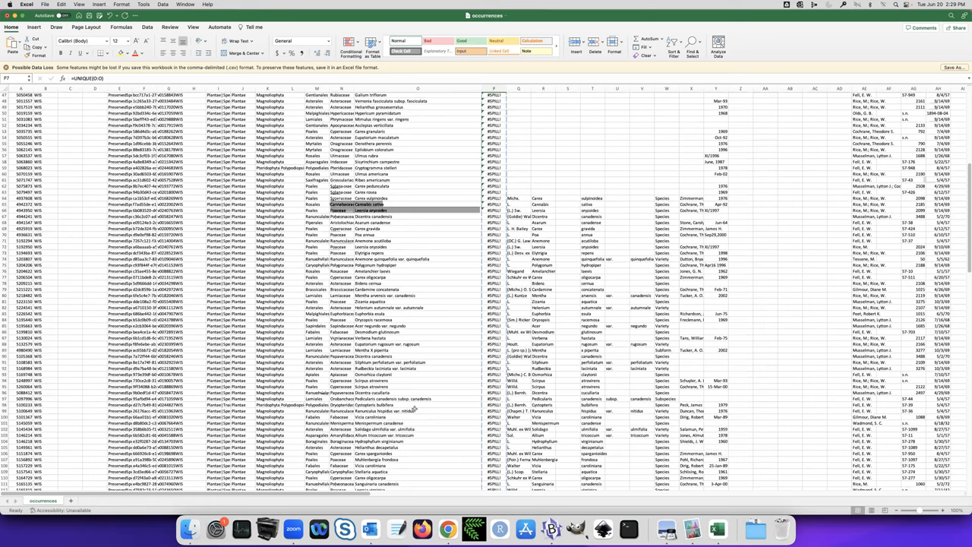
- Scroll down the Pointed-leaf Tick-trefoil page to reach its photos
{"action": "scroll", "scroll_direction": "down", "scroll_amount": 3}
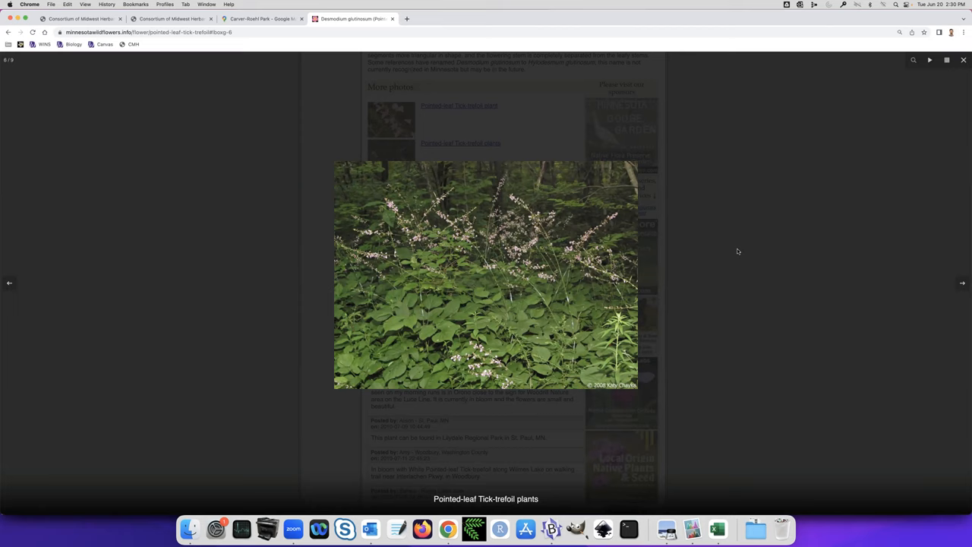
{"action": "mouse_move", "coordinate": [720, 240]}
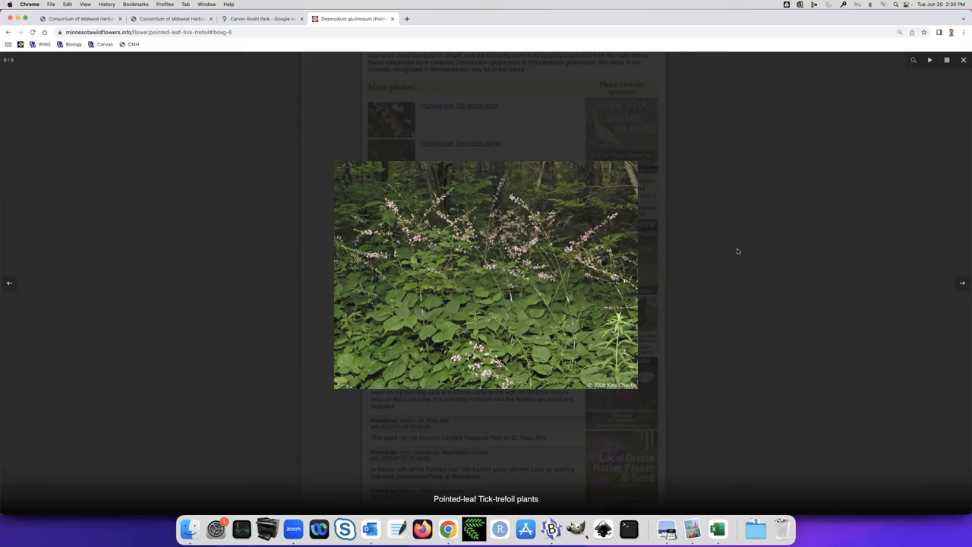